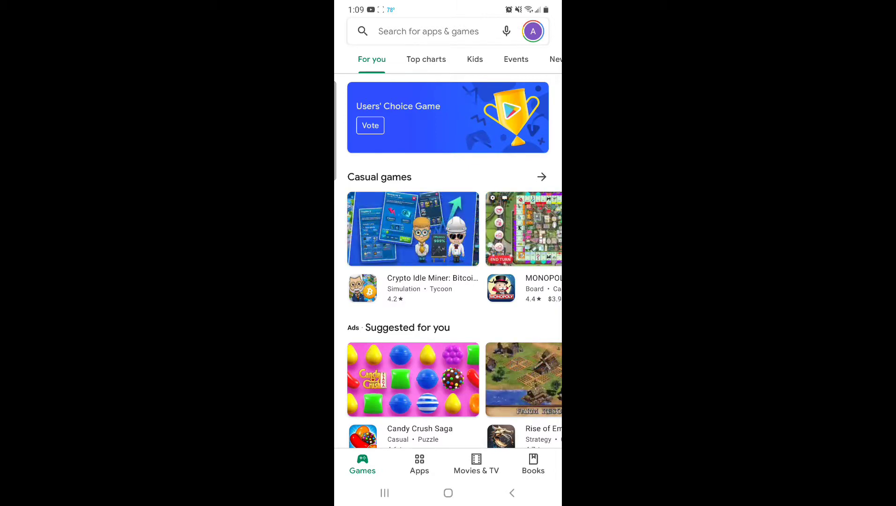
Step: Search the Play Store for 'cdl test' to list CDL practice apps
left_click(427, 31)
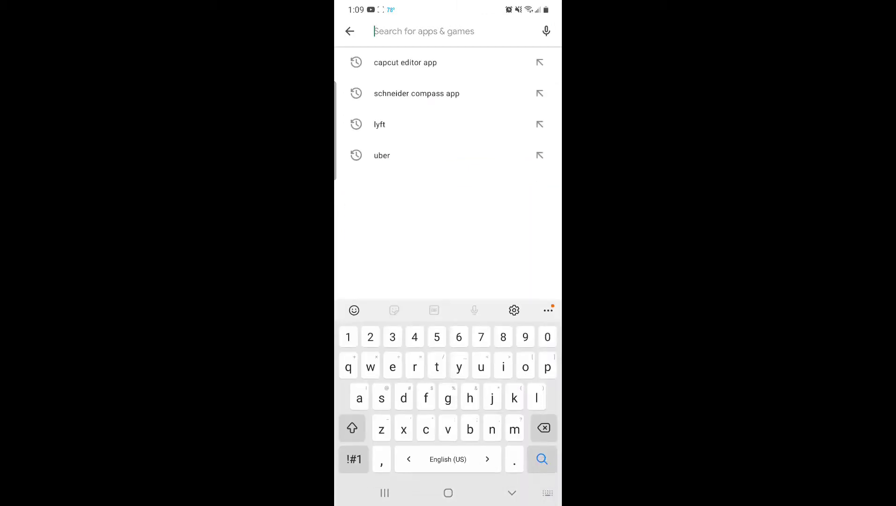
type("cdk")
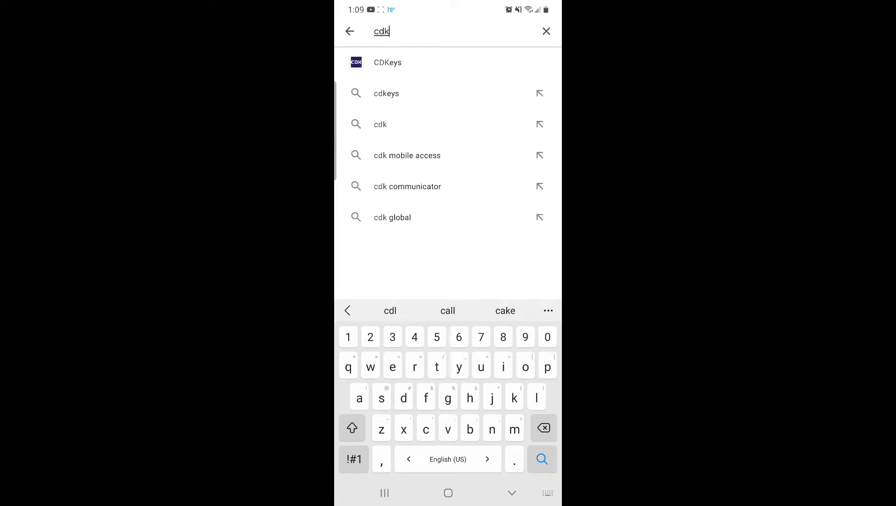
left_click(390, 310)
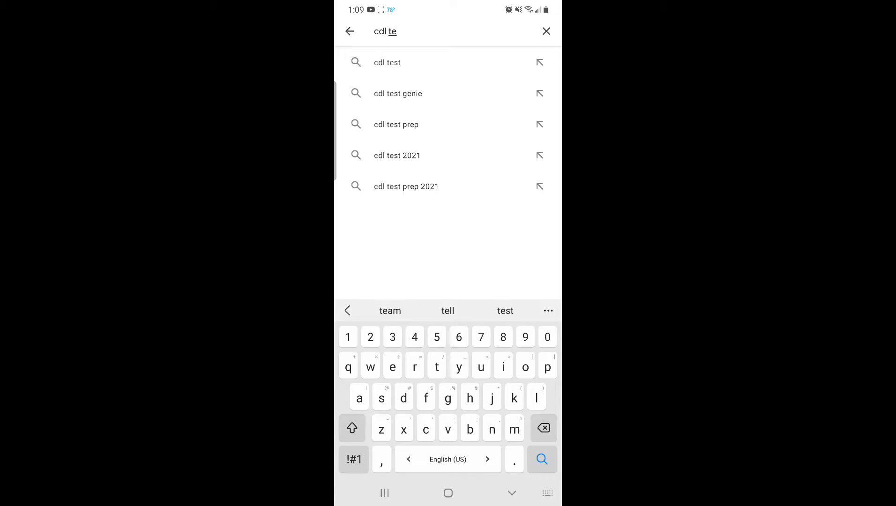
left_click(386, 62)
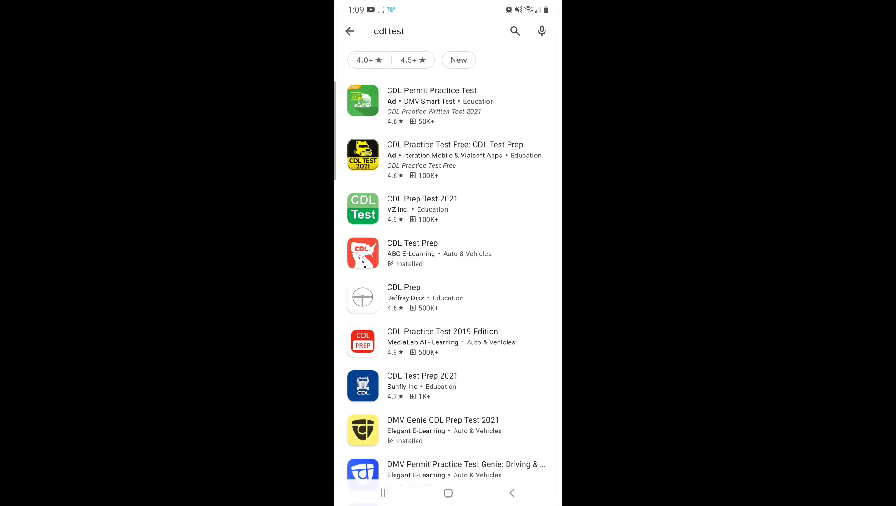
Step: Scroll the results to the CDL Test Prep listing by ABC E-Learning
scroll("down", 3)
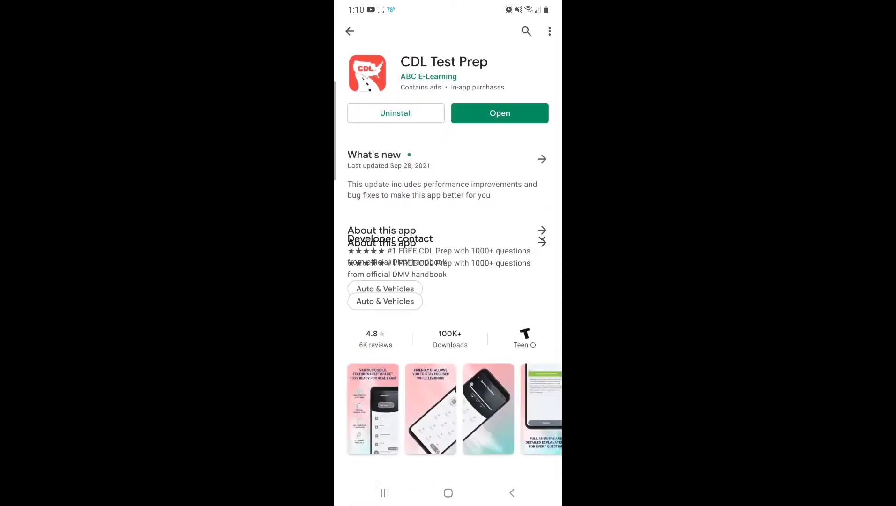
Step: Launch CDL Test Prep from its store page to show the Georgia study topics
scroll("down", 3)
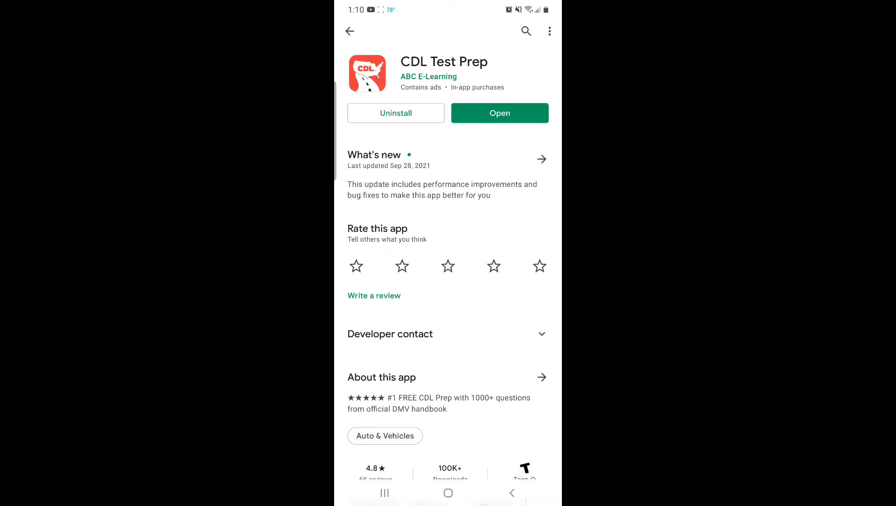
left_click(499, 113)
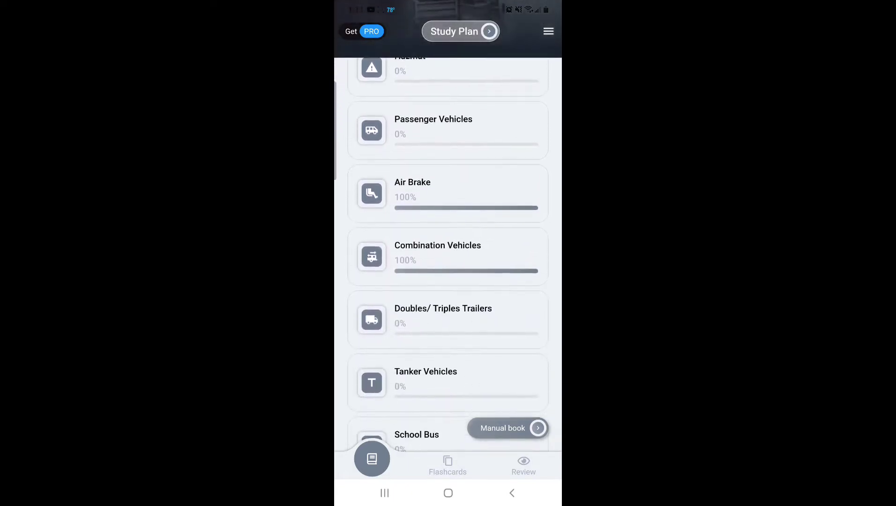
Step: Open General Knowledge from the category list to see its parts and mastery counts
scroll("up", 3)
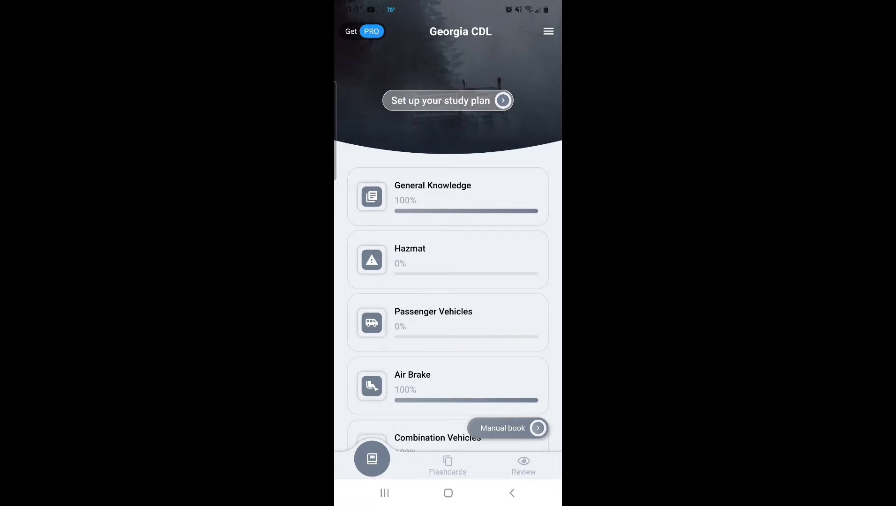
left_click(448, 196)
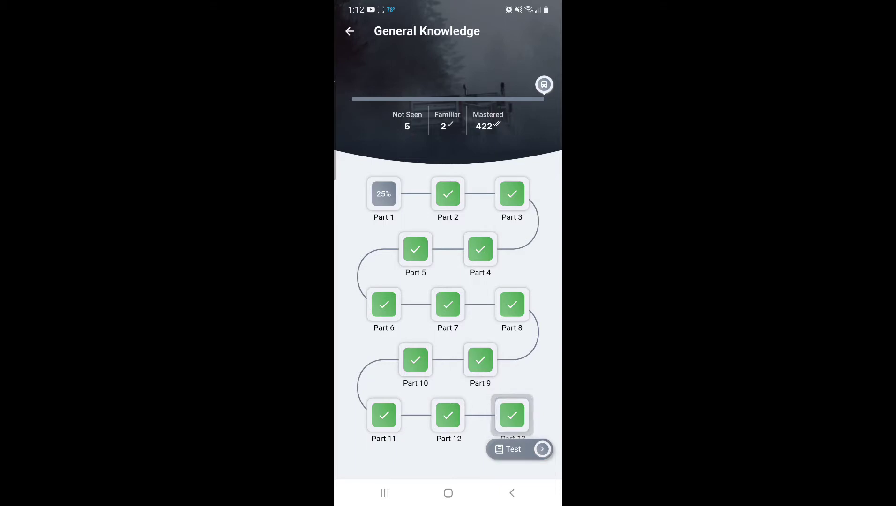
Step: Start General Knowledge practice questions, reaching the steering-to-avoid-a-crash question
left_click(448, 194)
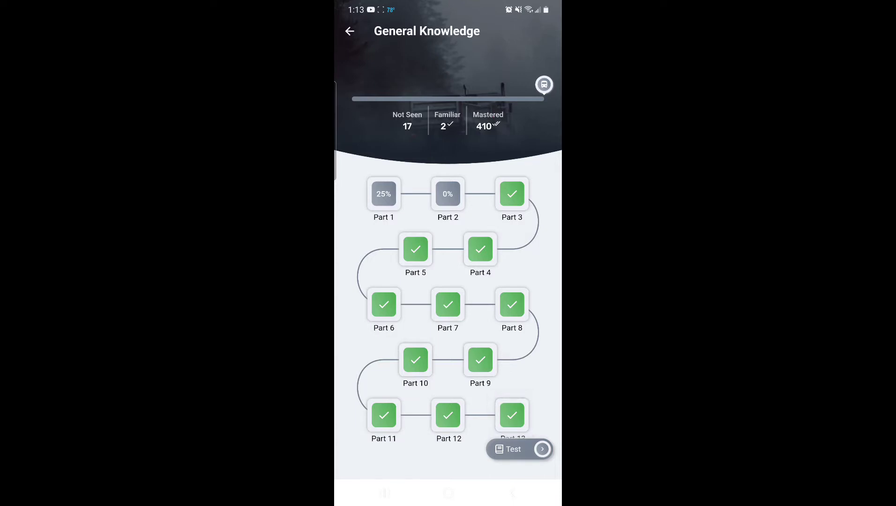
left_click(511, 415)
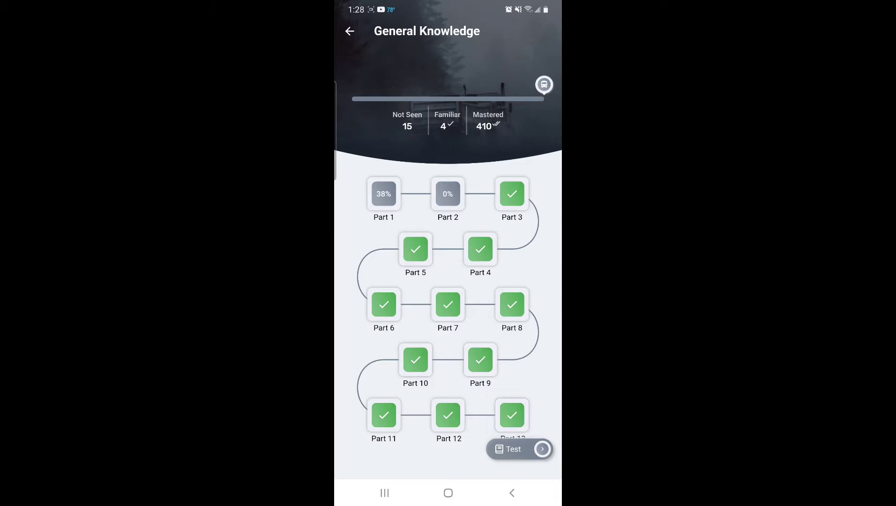
left_click(519, 449)
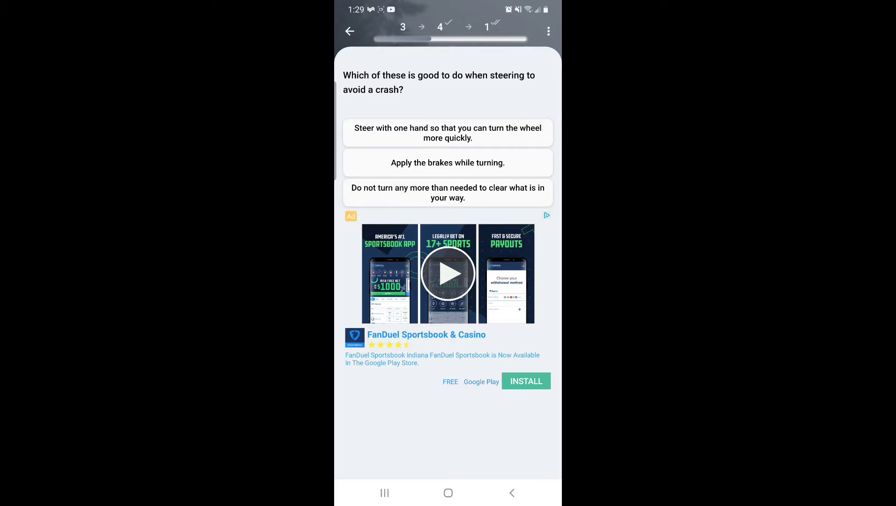
Step: Answer the steering question, raising General Knowledge Part 1 to 44%
left_click(448, 162)
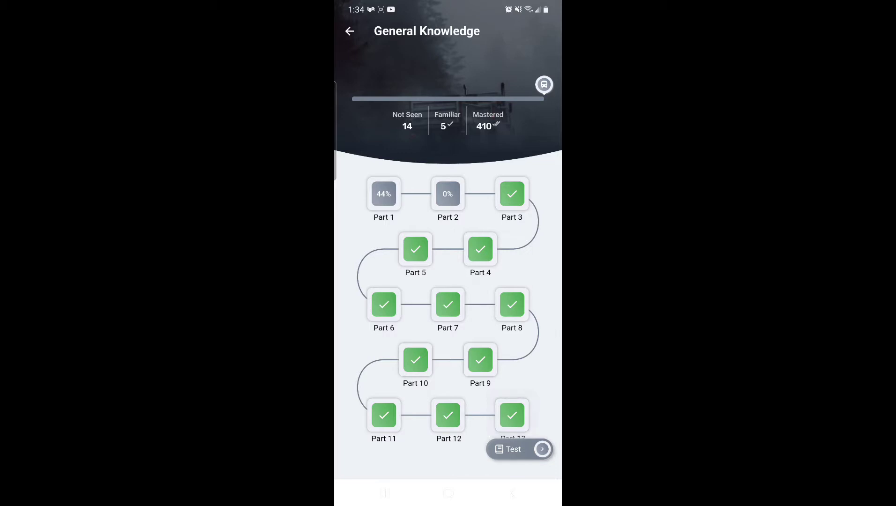
Step: Return to the Georgia CDL home list with General Knowledge at 100%
left_click(511, 415)
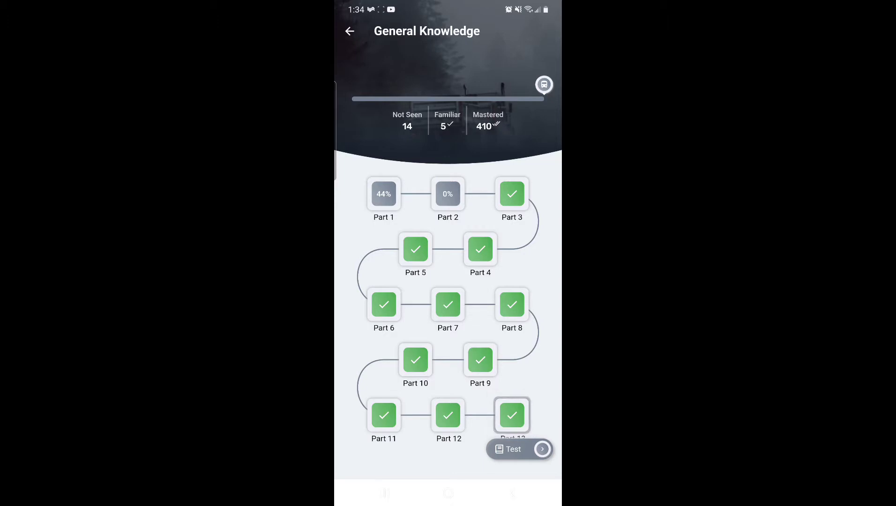
left_click(349, 31)
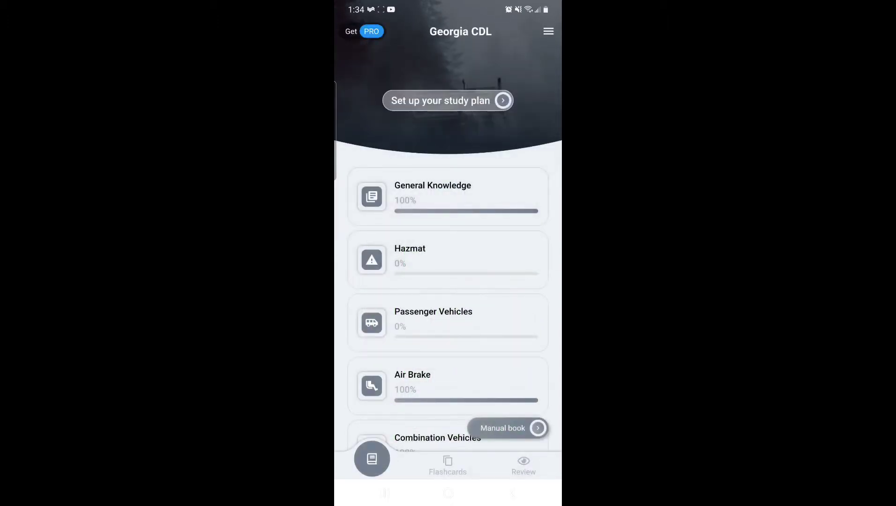
Step: Open the Air Brake category showing all eight parts and 215 questions mastered
scroll("down", 3)
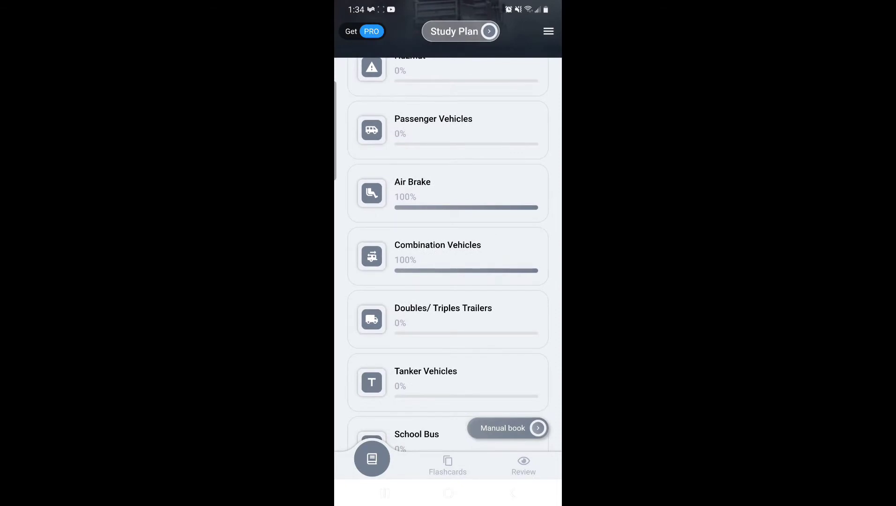
left_click(447, 192)
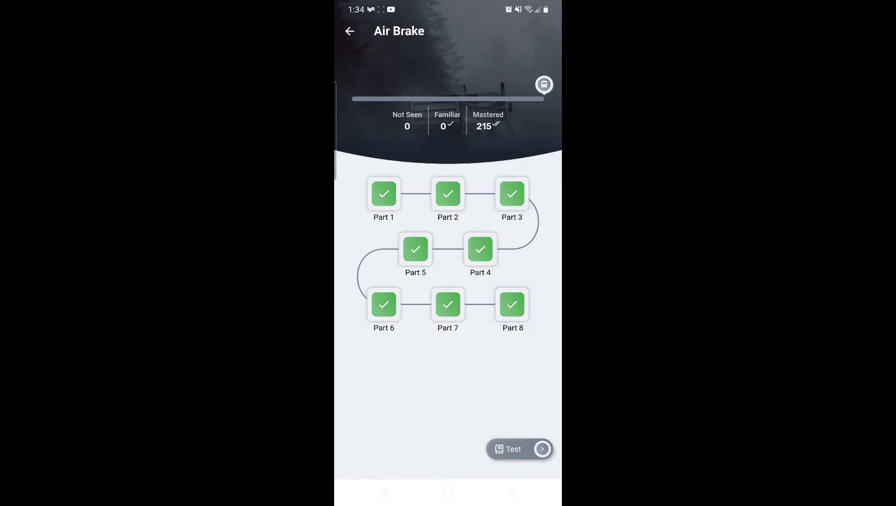
Step: Step back through Air Brake parts to the category list with Air Brake and Combination Vehicles at 100%
left_click(511, 304)
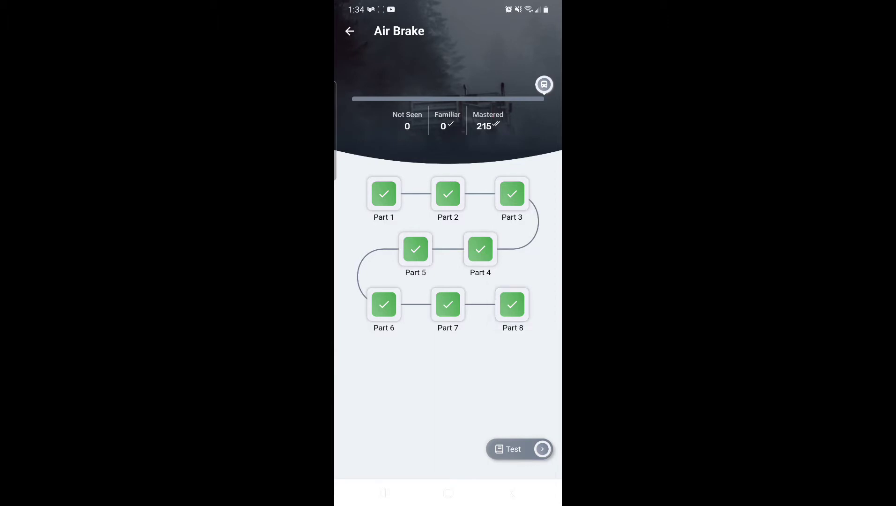
left_click(511, 304)
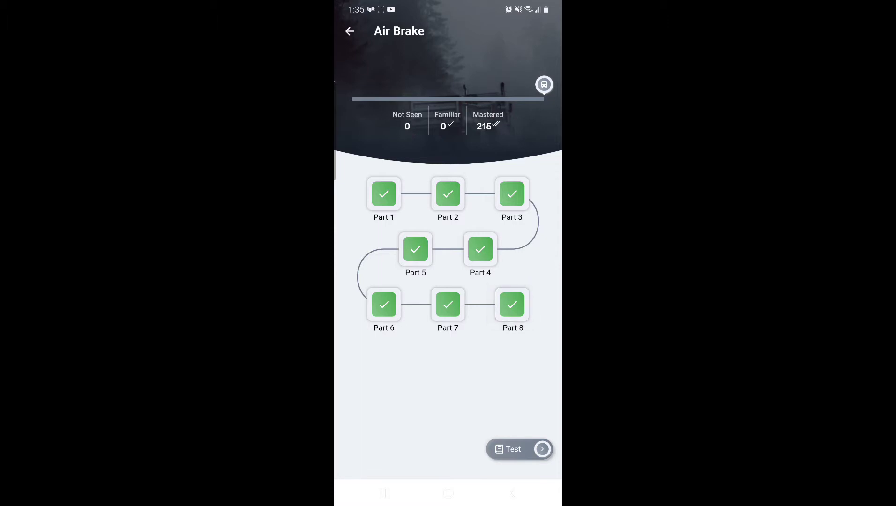
left_click(511, 304)
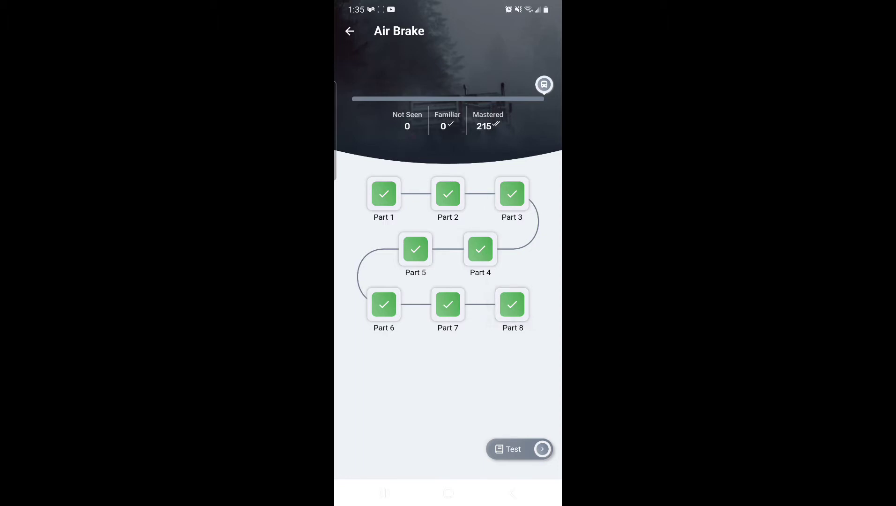
left_click(512, 304)
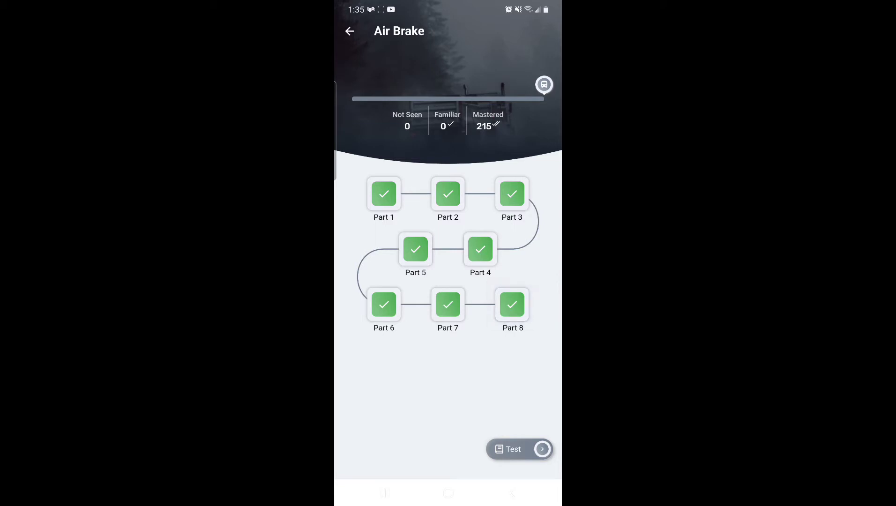
left_click(512, 304)
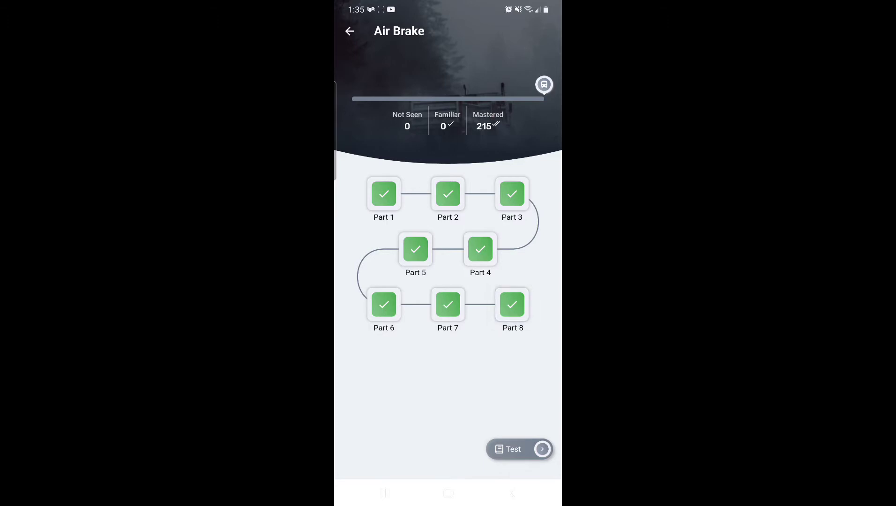
left_click(512, 304)
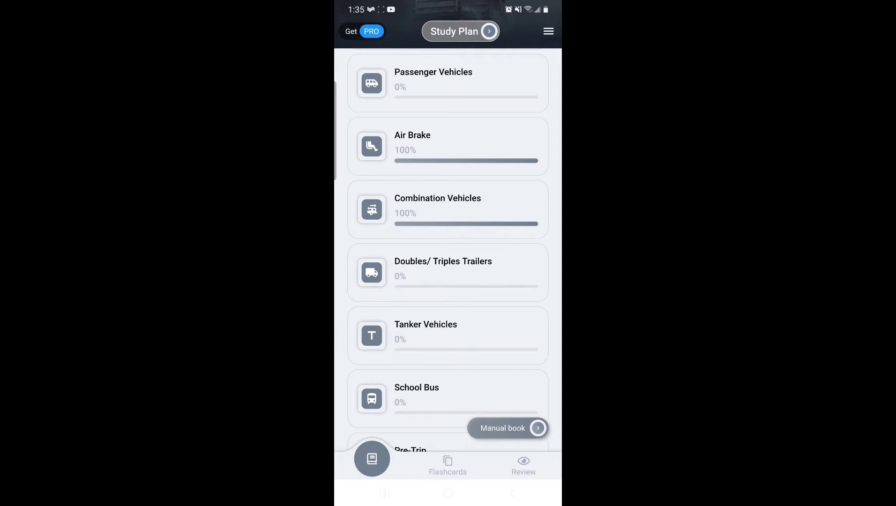
scroll("up", 3)
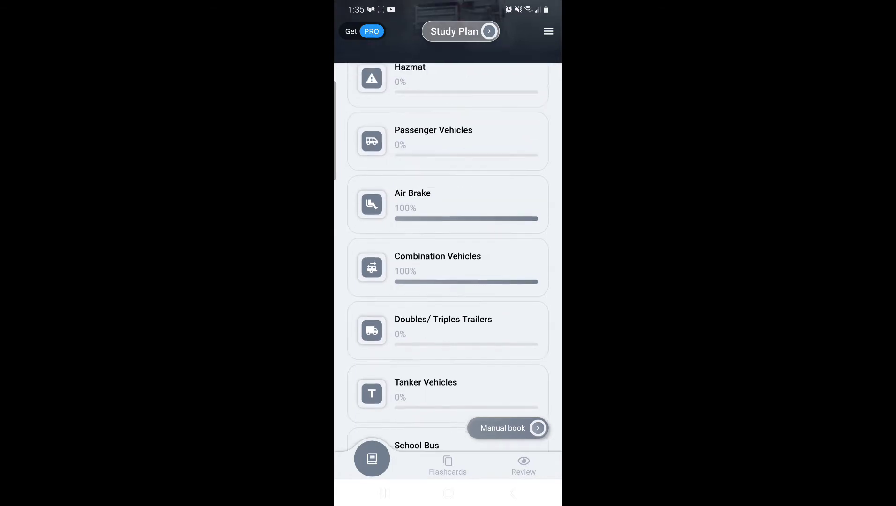
scroll("up", 3)
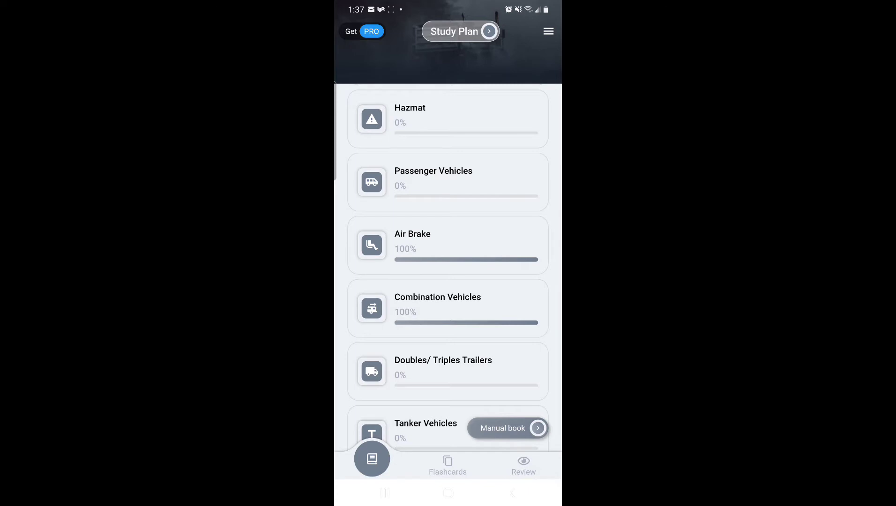
scroll("up", 3)
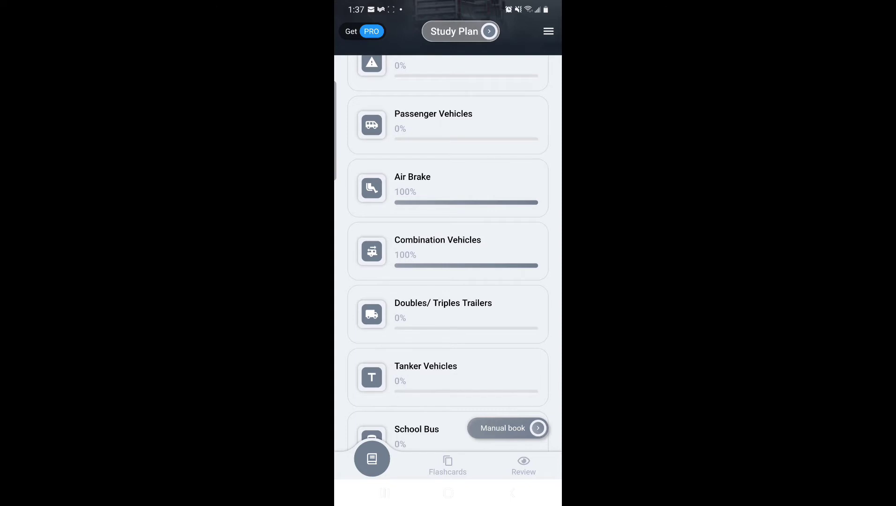
scroll("up", 3)
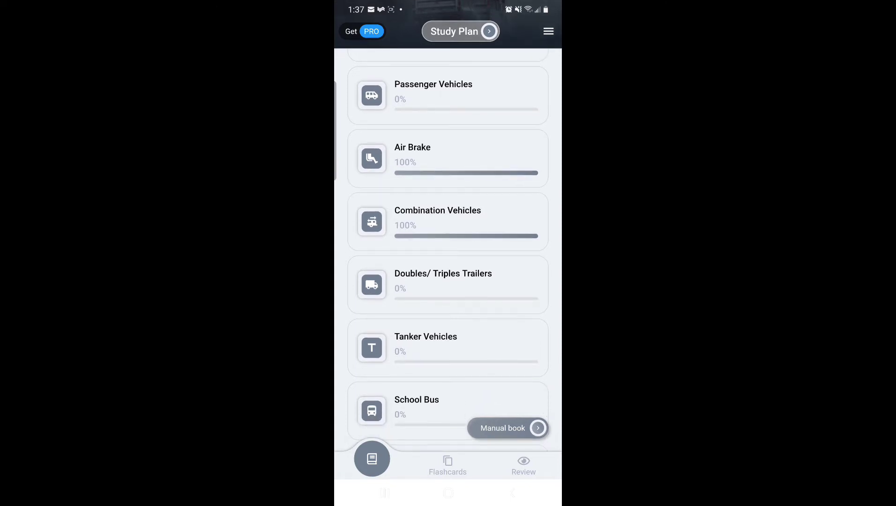